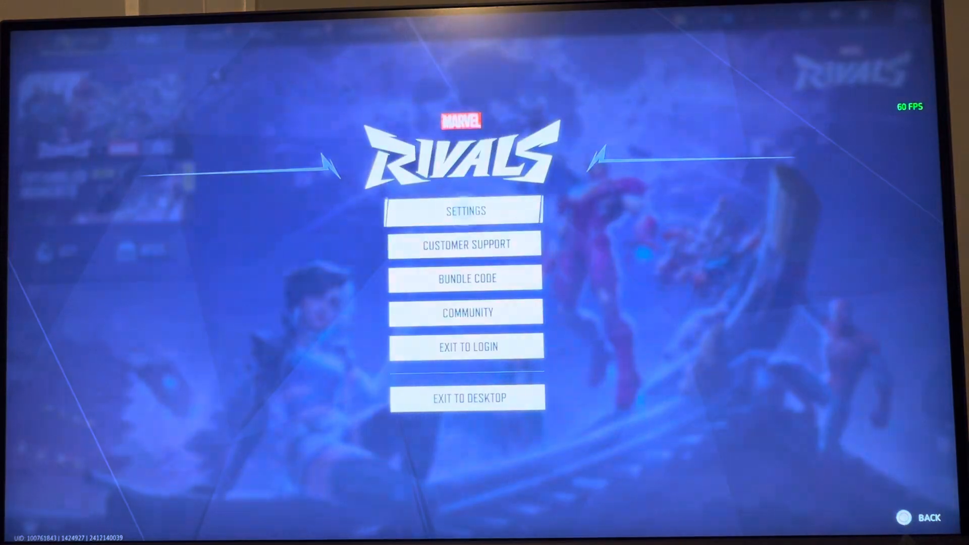
# In the Display settings, use NVIDIA DLSS anti-aliasing in Performance mode with sharpening 80.
pyautogui.click(465, 210)
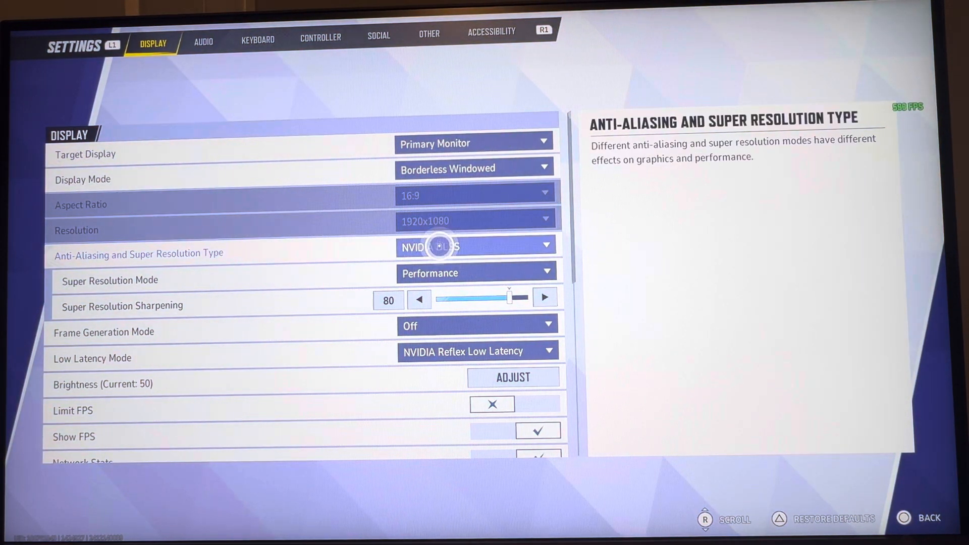
pyautogui.click(476, 245)
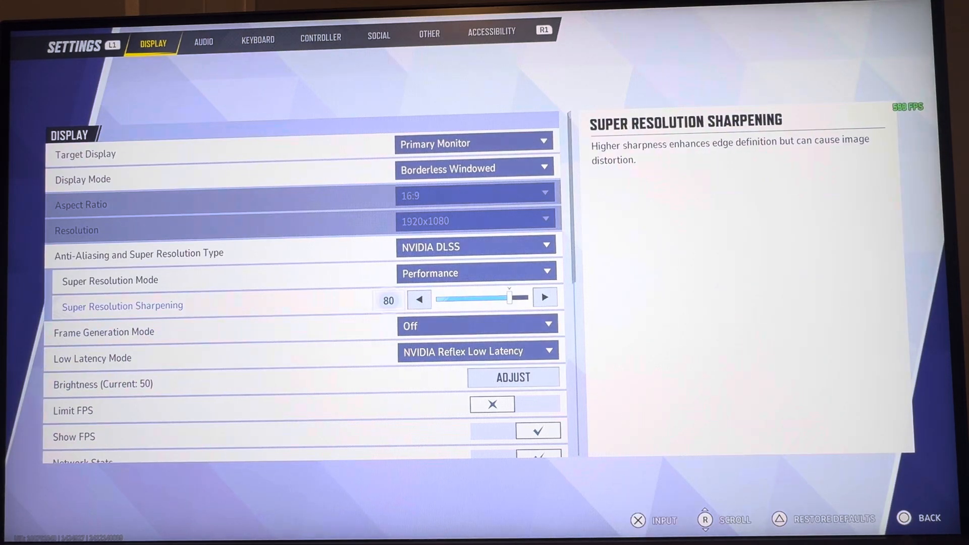
pyautogui.click(476, 273)
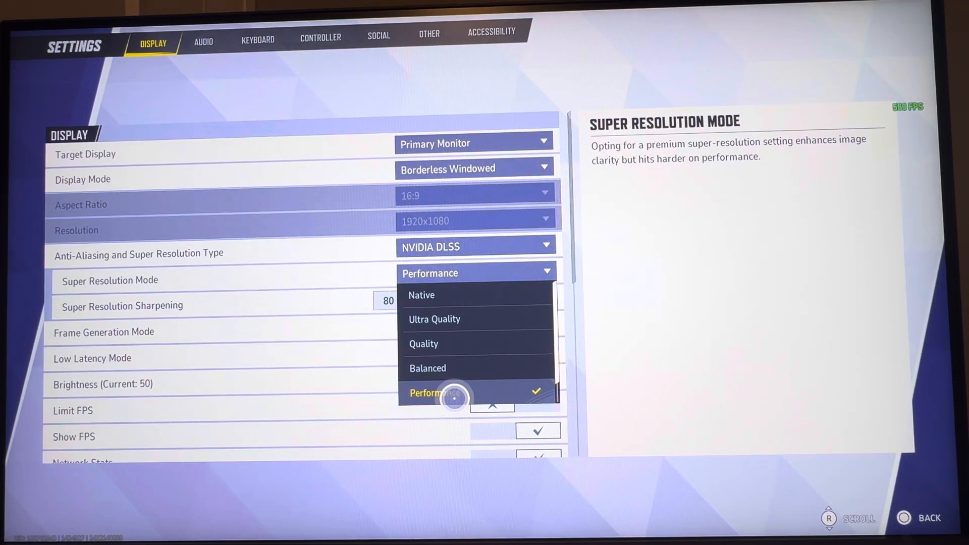
pyautogui.click(435, 393)
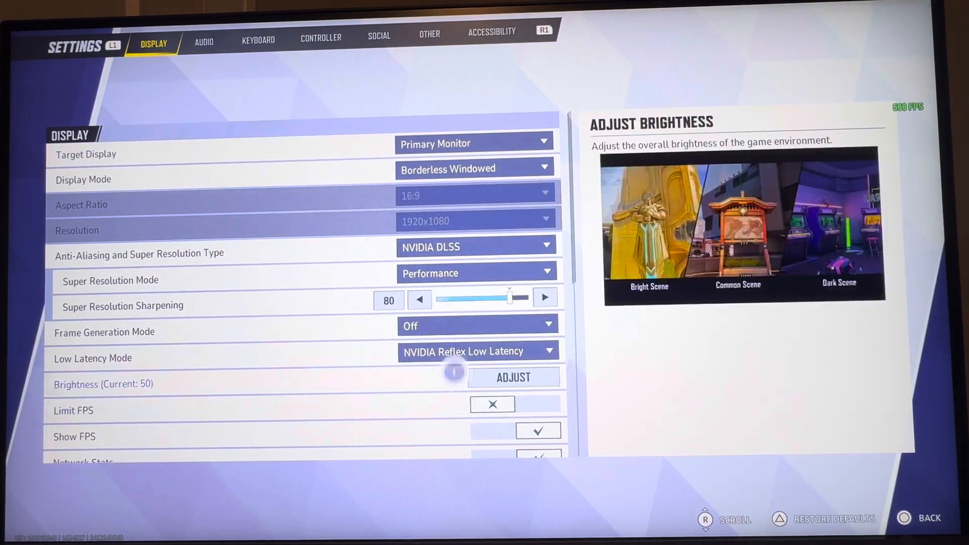